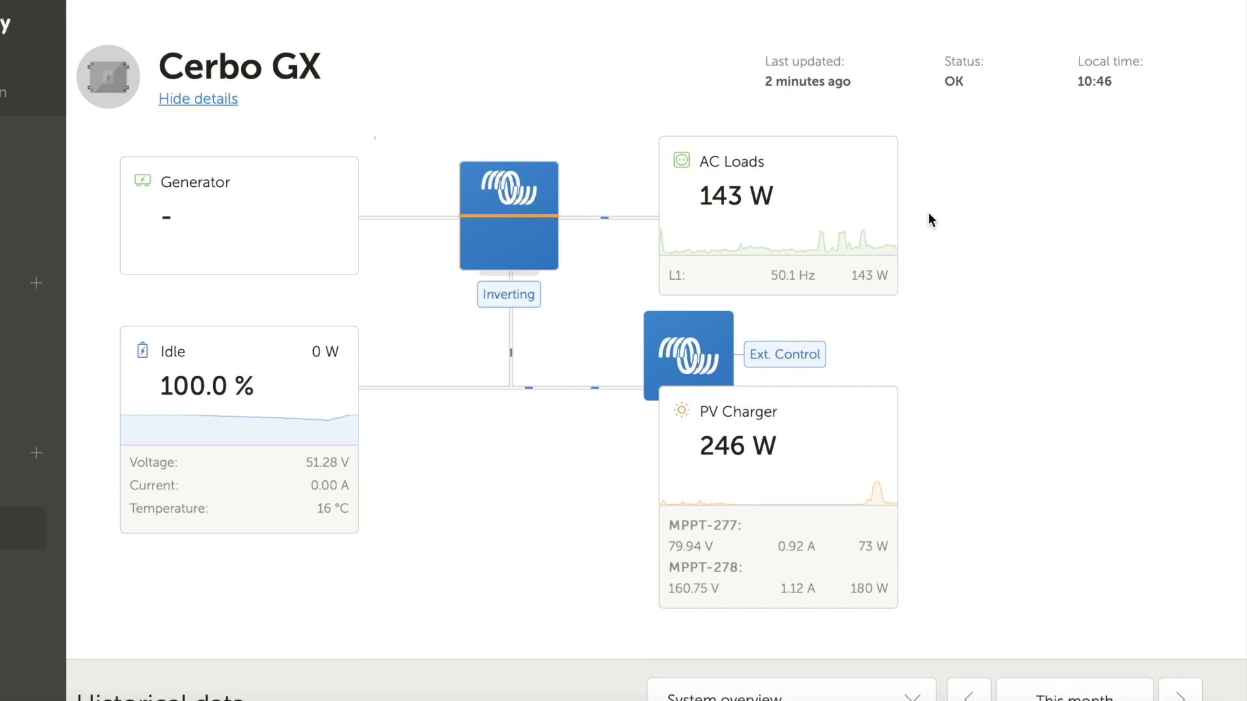
Scroll back to the top of the Cerbo GX dashboard to view the device-control news popup.
scroll("down", 3)
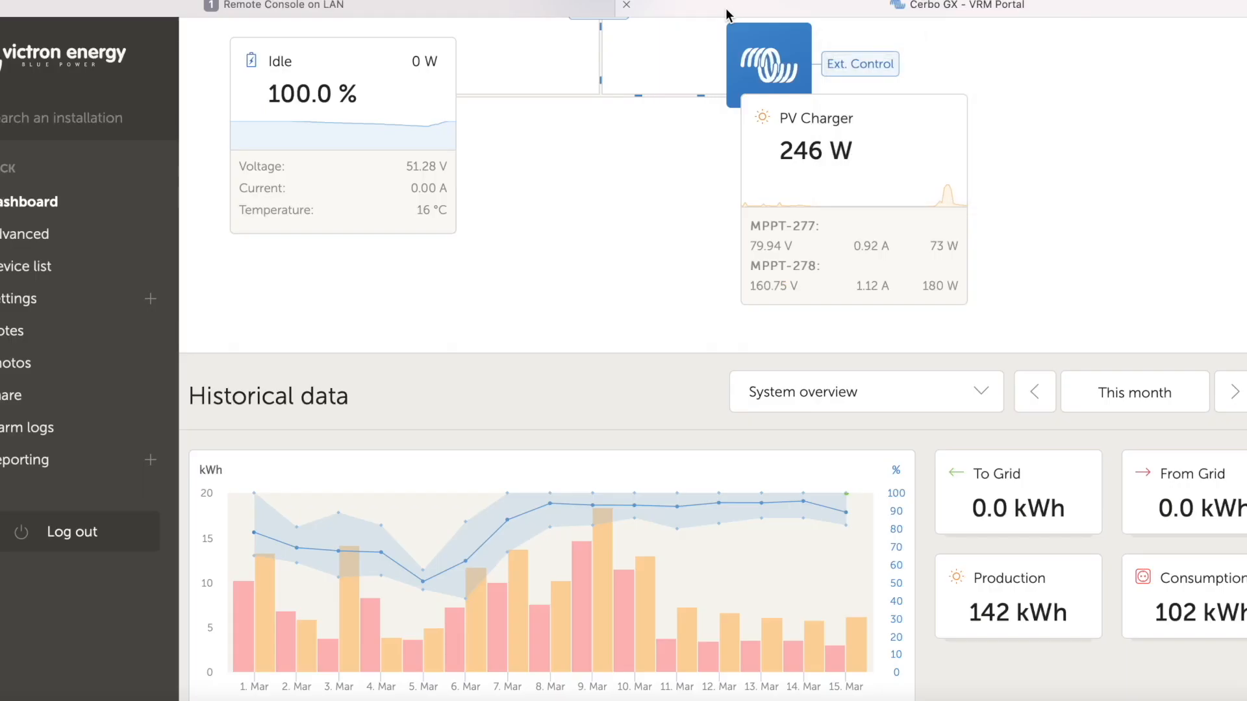
scroll("up", 3)
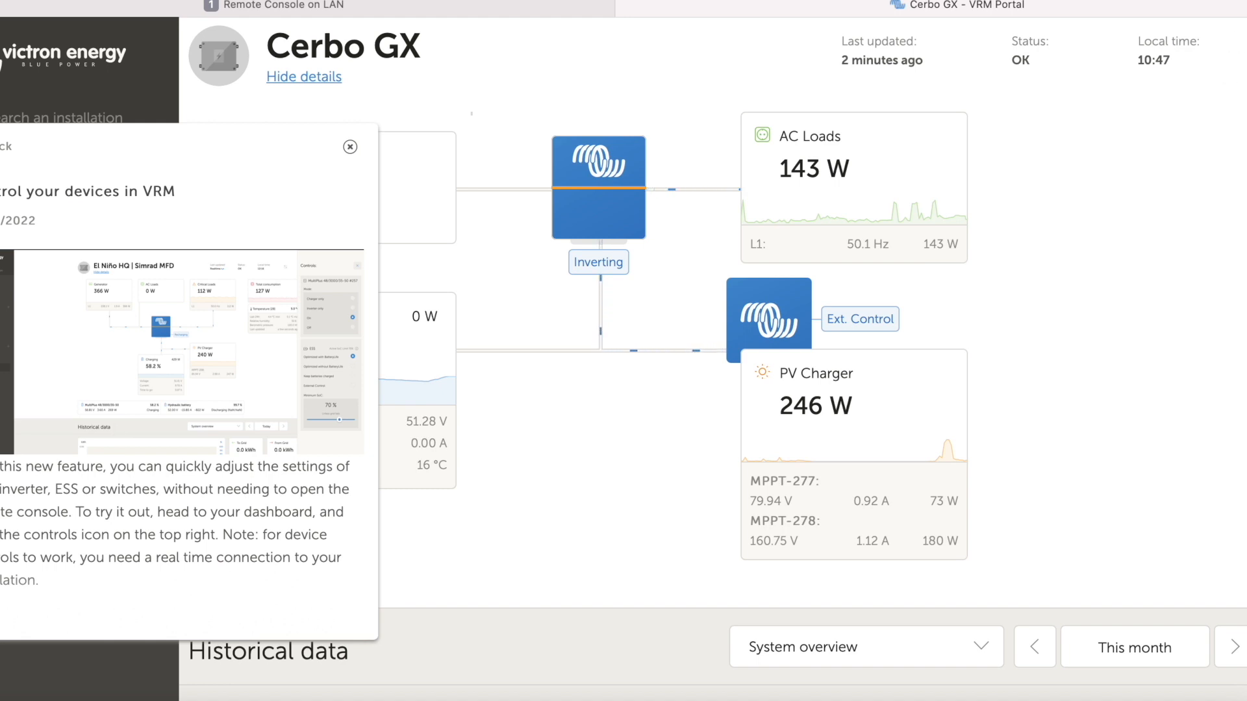
mouse_move(1020, 85)
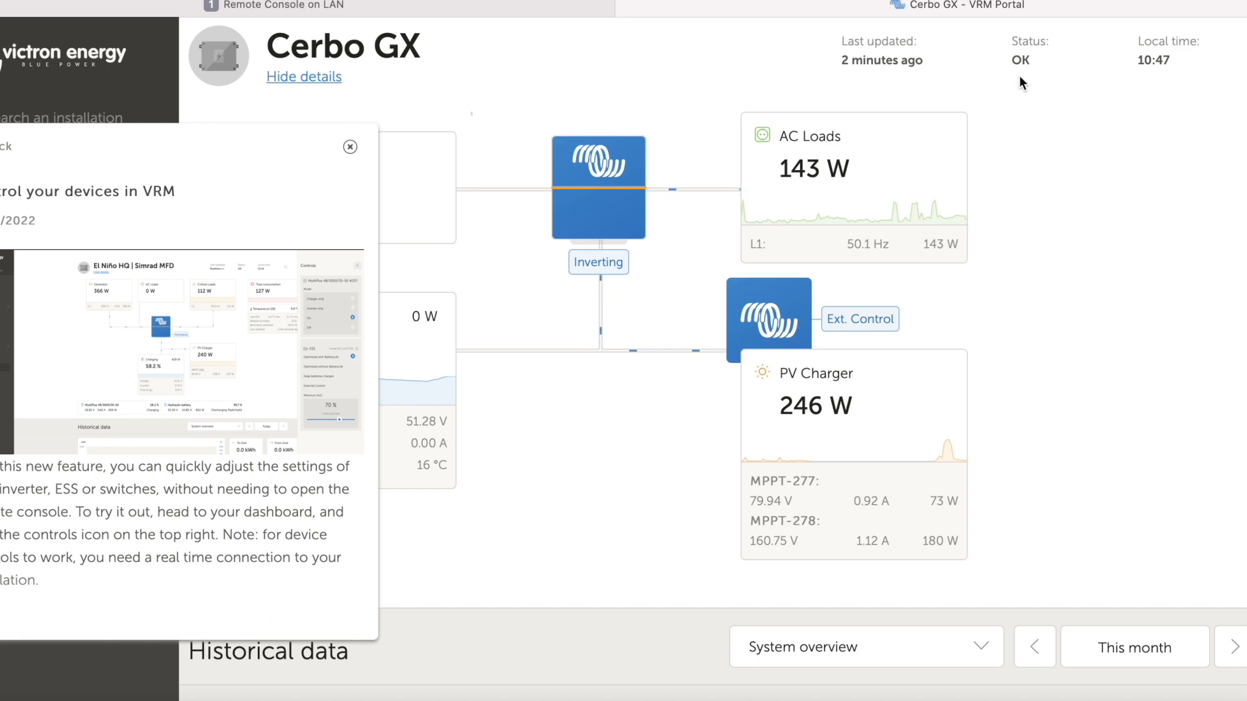
mouse_move(1244, 61)
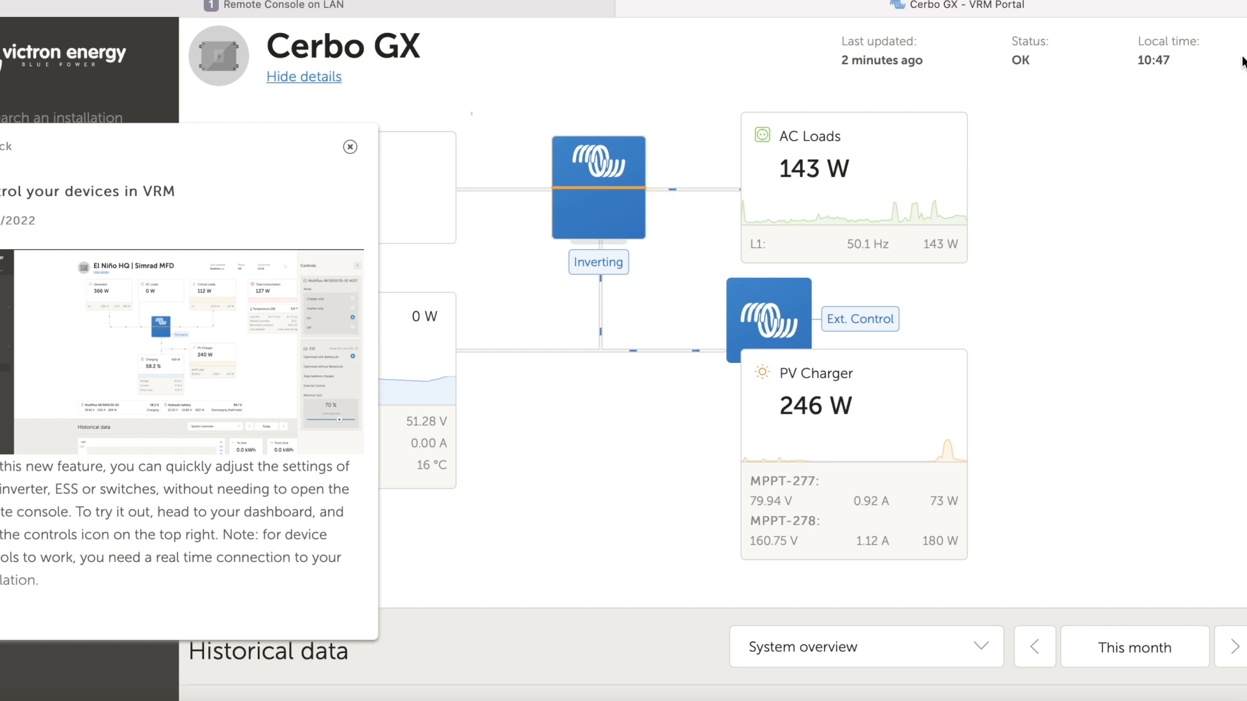
mouse_move(350, 146)
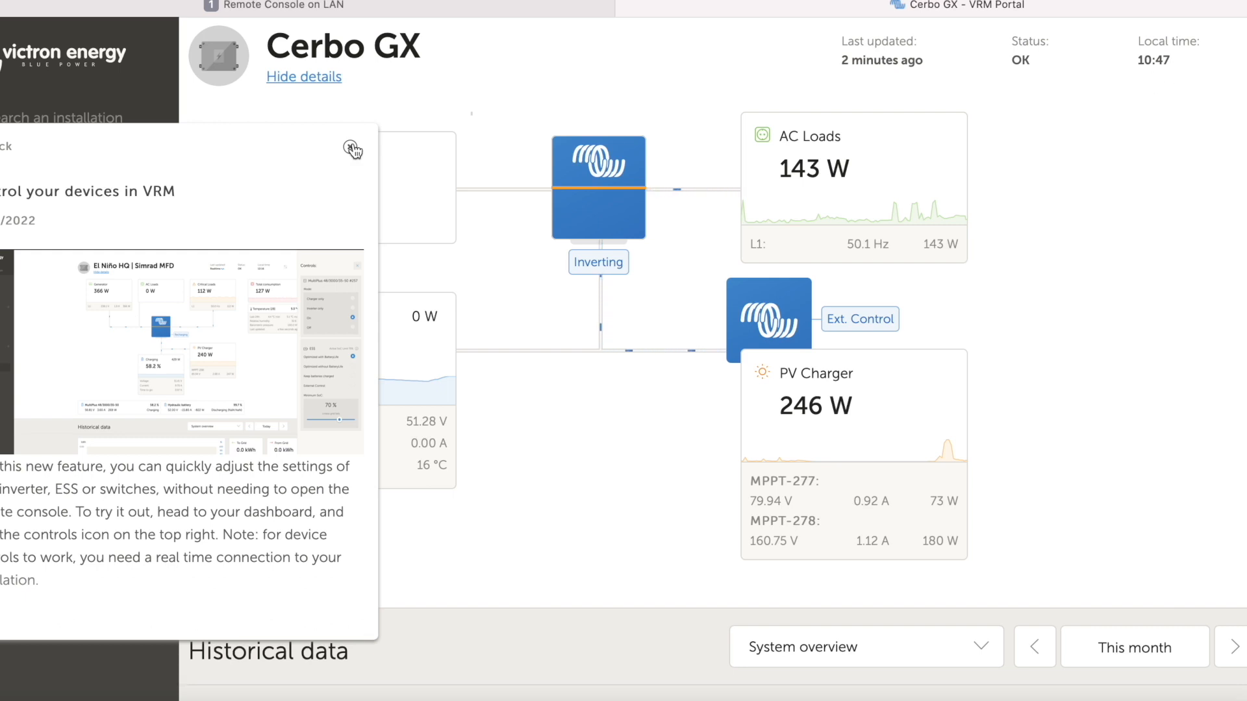
Dismiss the news popup and start editing the custom Historical data range's end date.
left_click(349, 149)
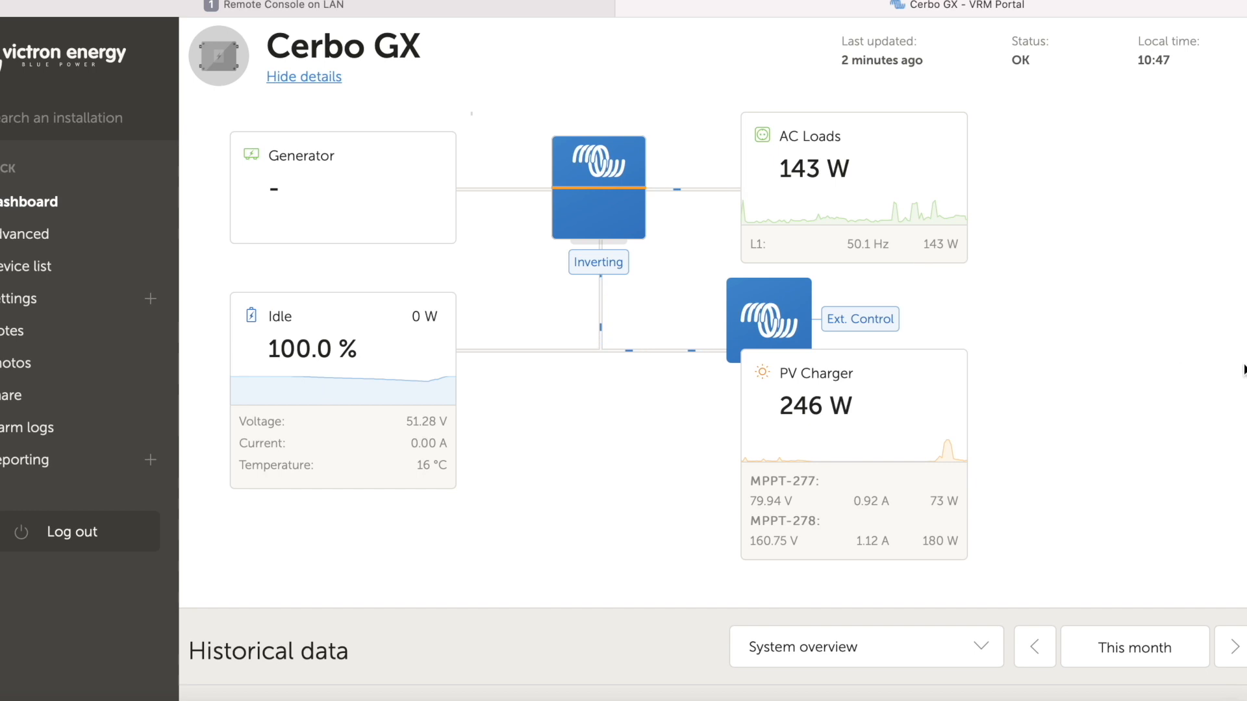
scroll("down", 3)
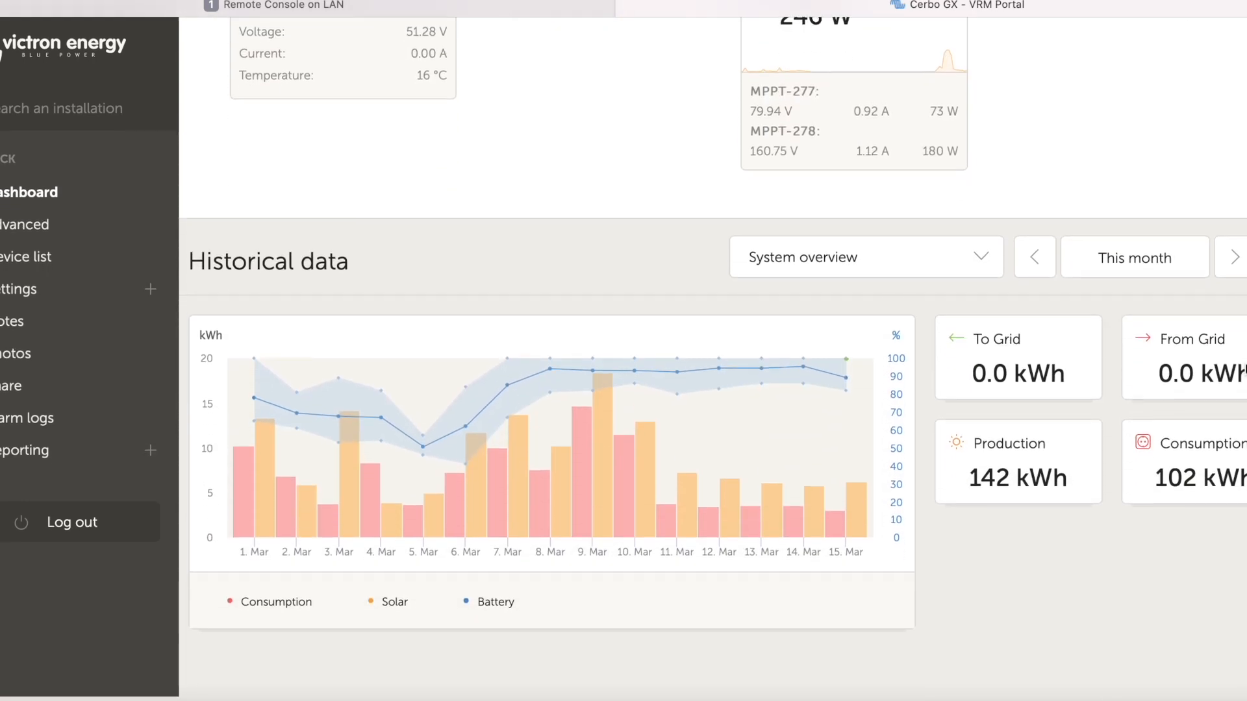
mouse_move(820, 418)
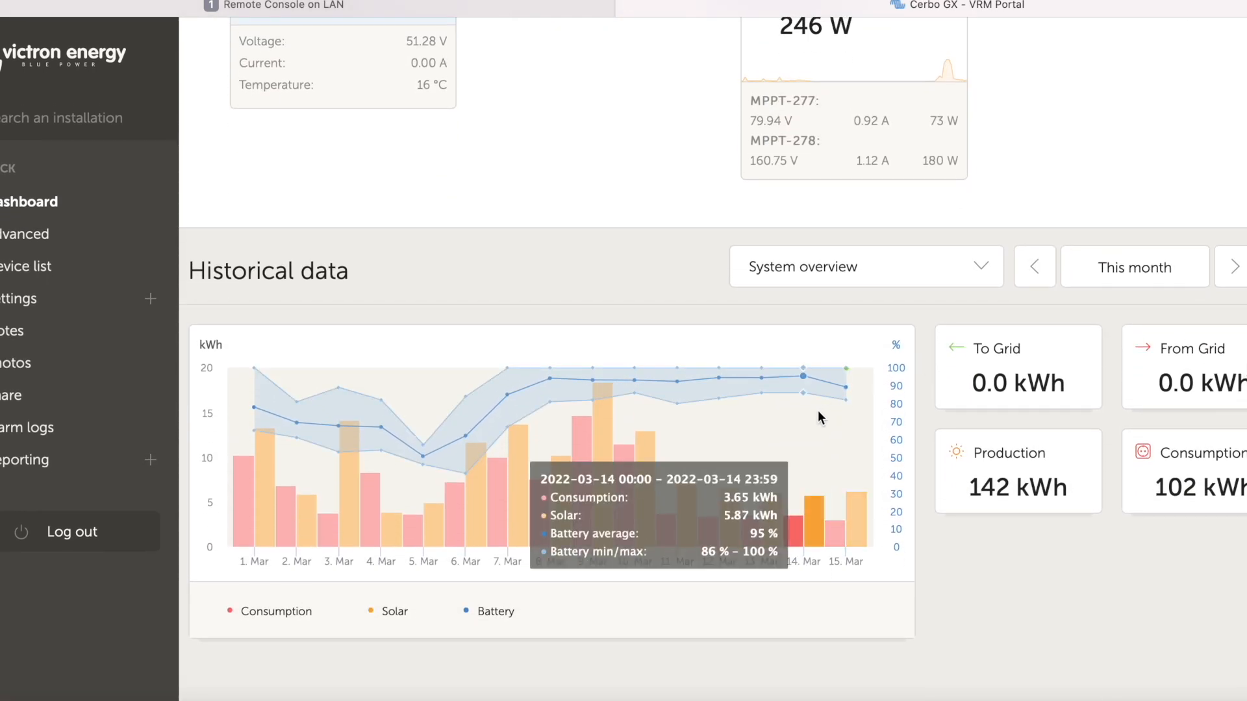
left_click(1134, 267)
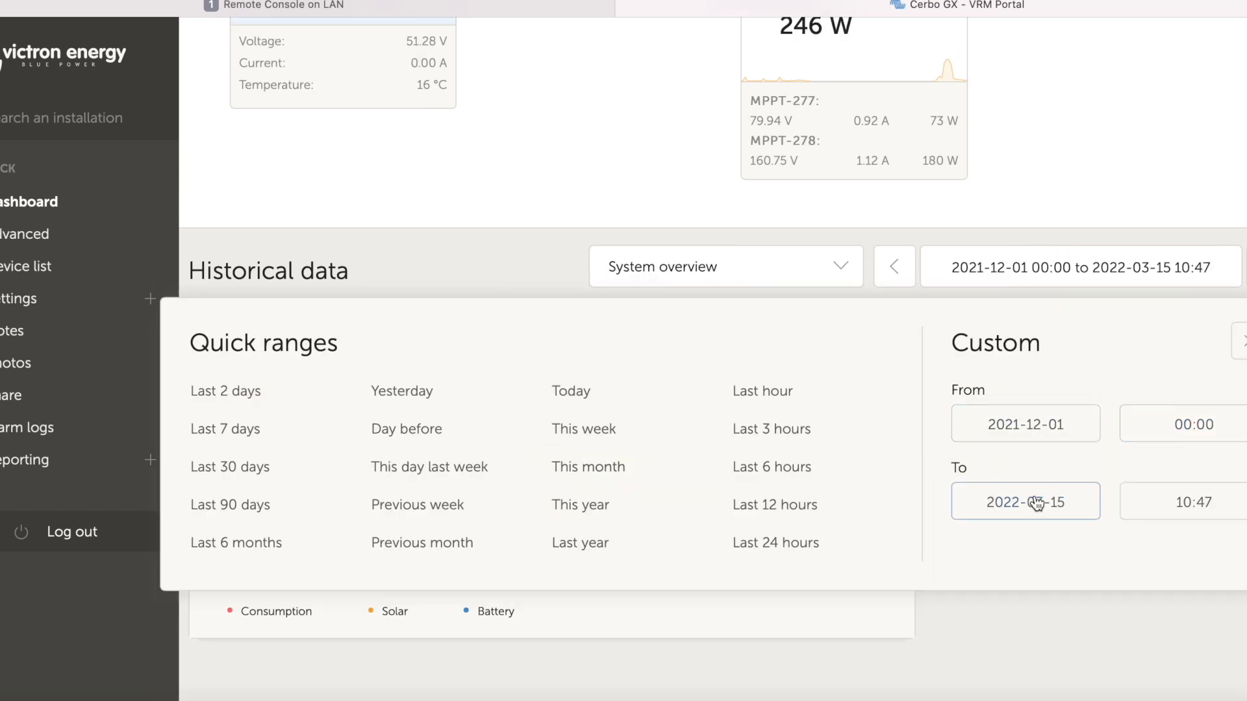
left_click(1026, 501)
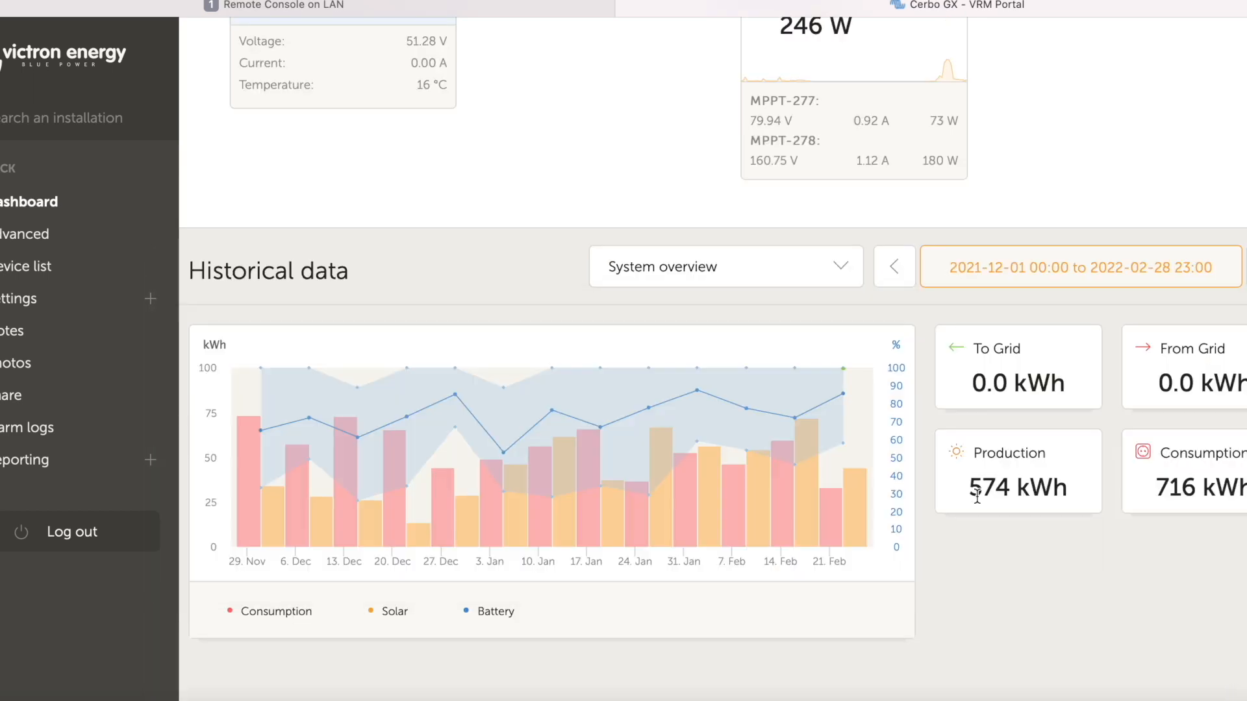
mouse_move(705, 647)
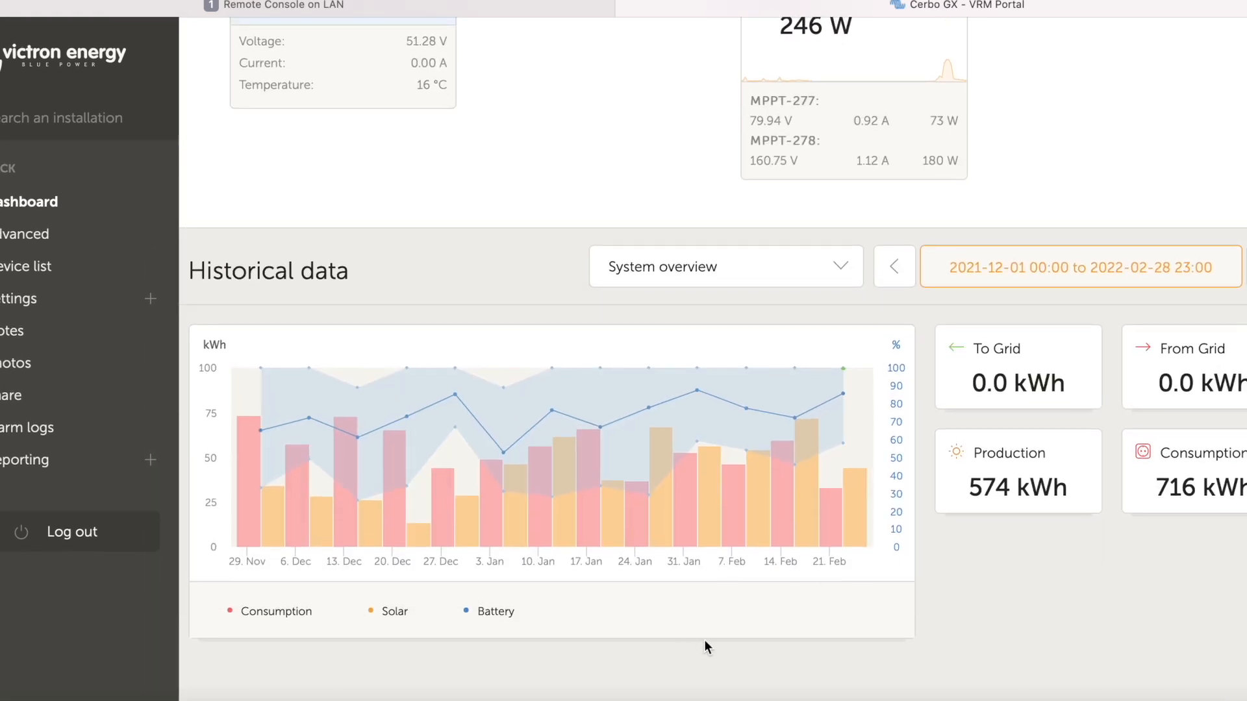
mouse_move(420, 684)
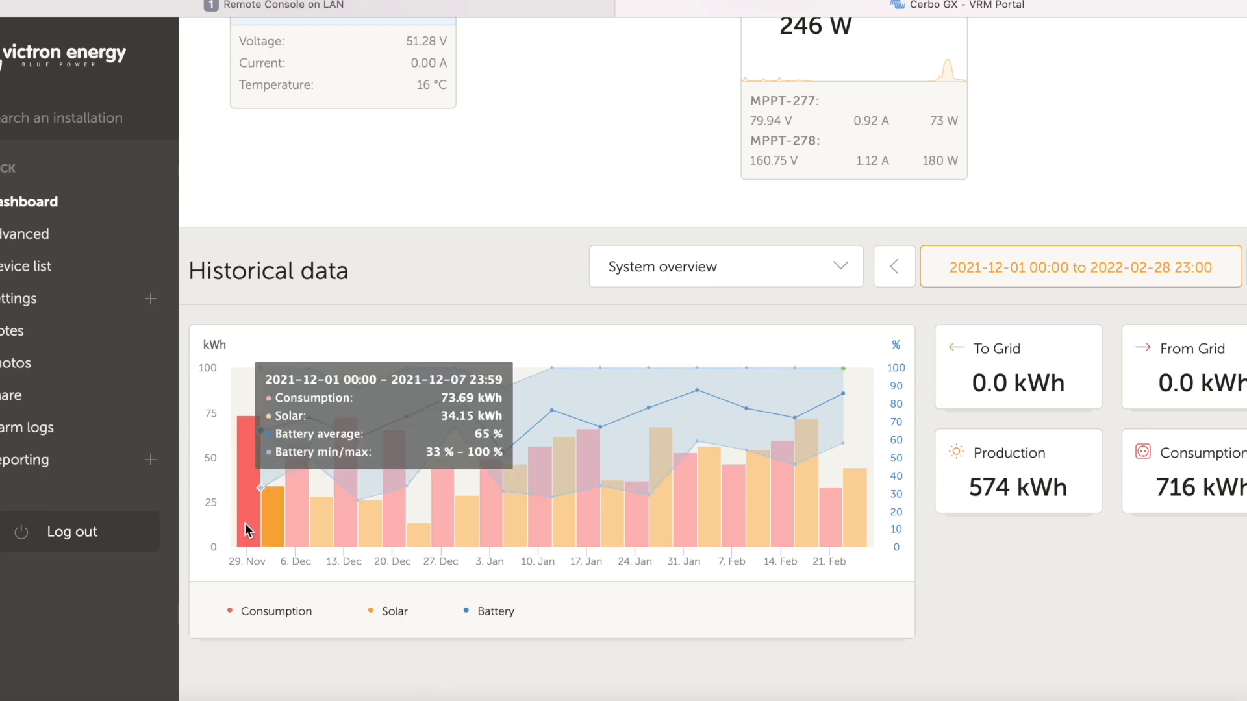
mouse_move(276, 533)
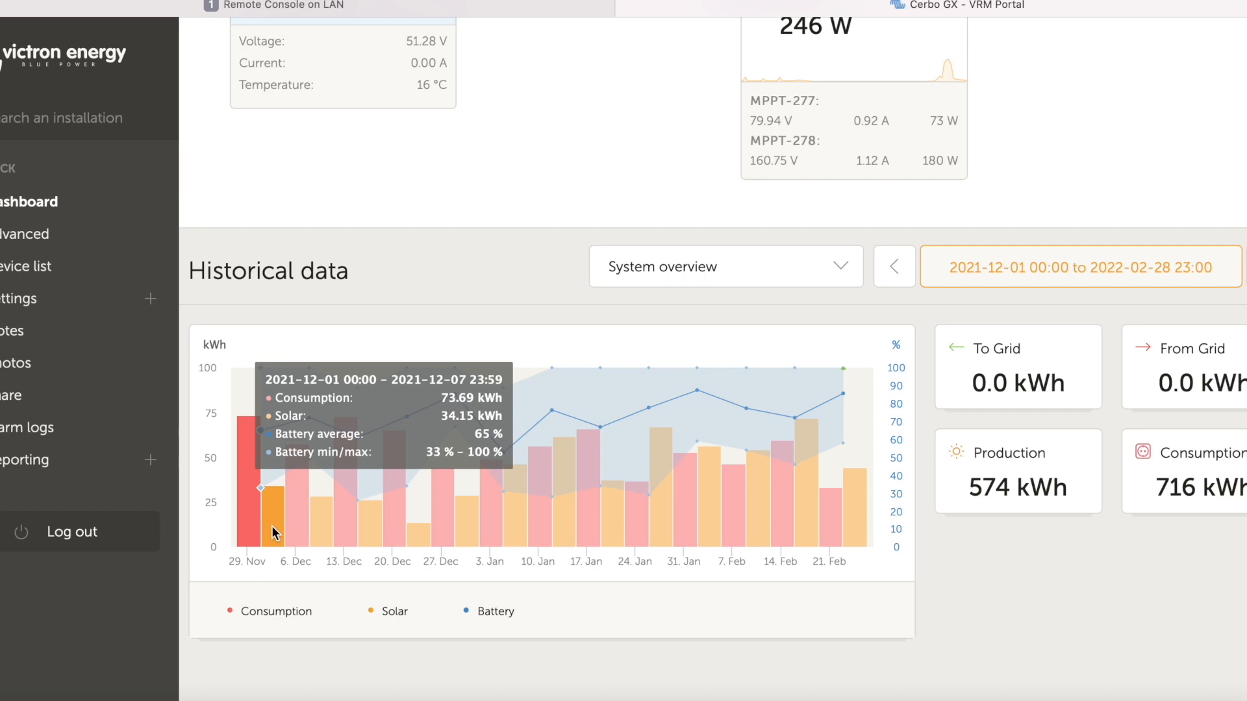
mouse_move(531, 435)
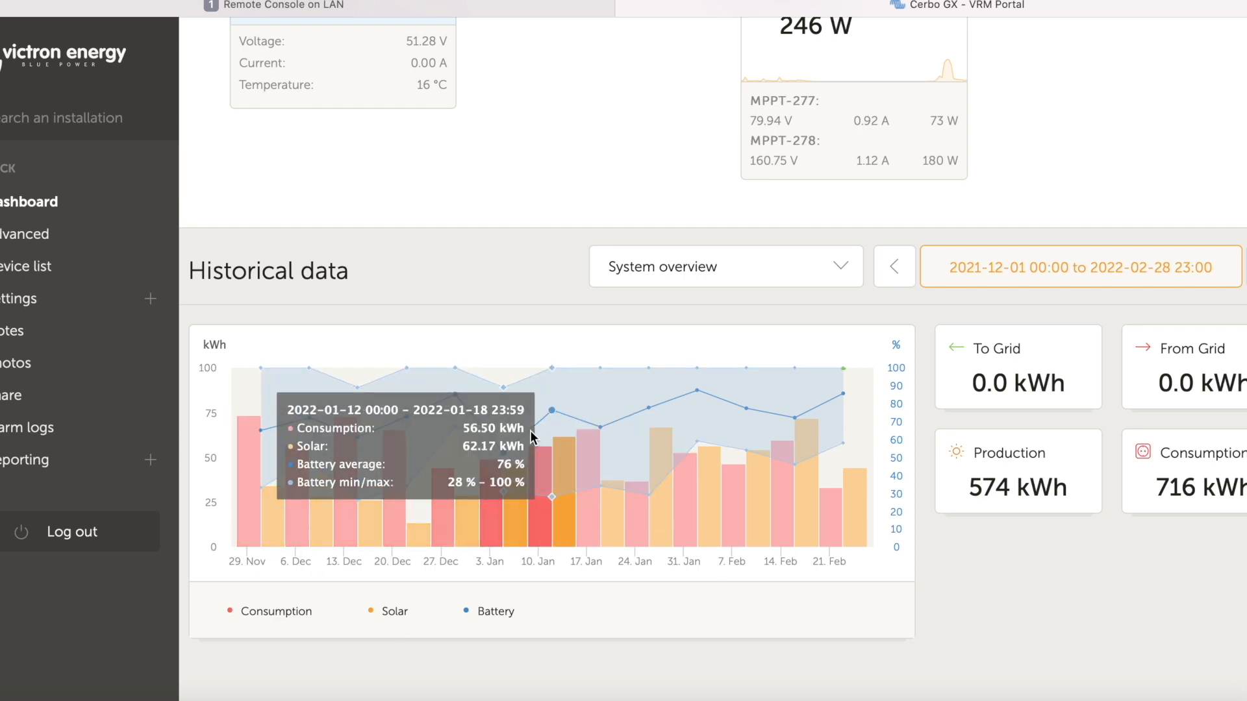
mouse_move(636, 659)
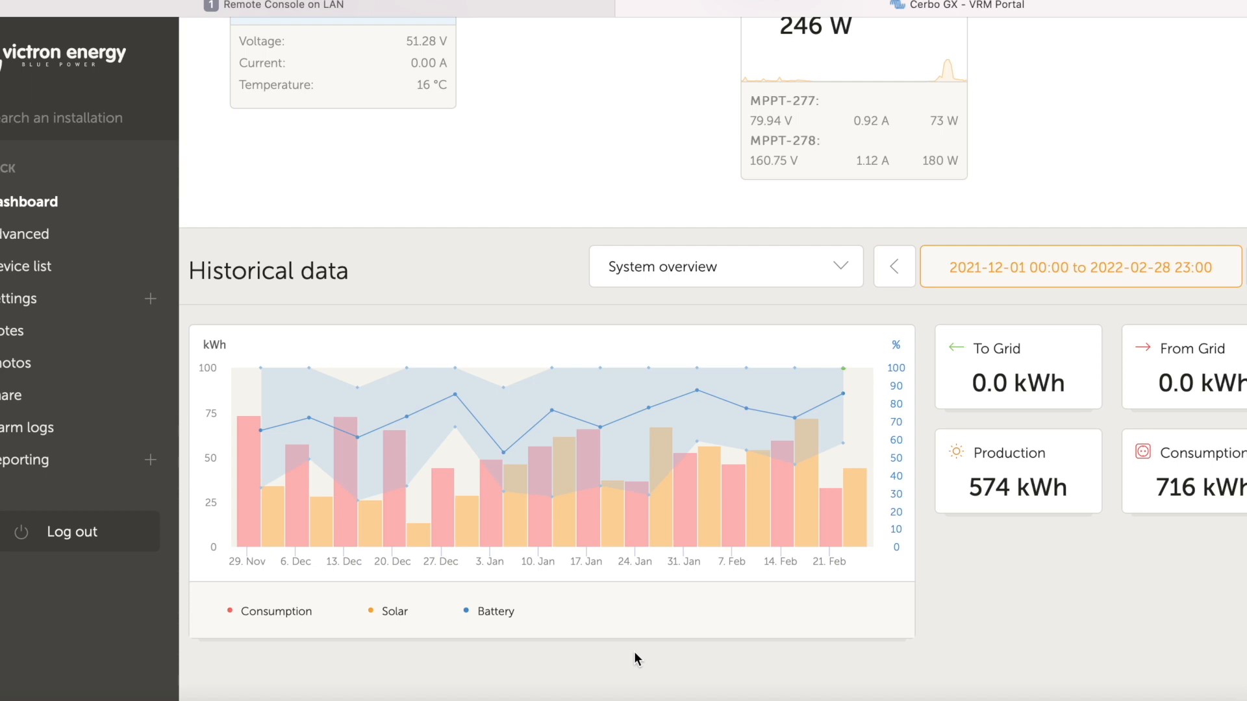
mouse_move(278, 510)
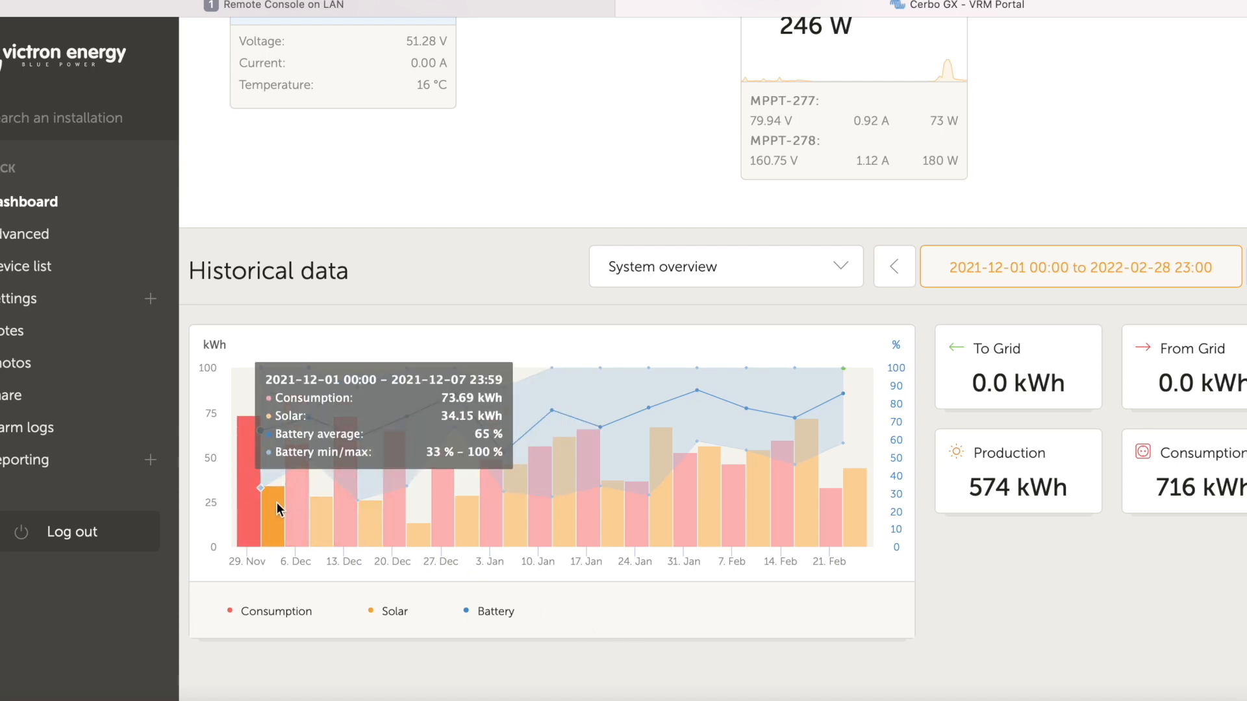
mouse_move(435, 672)
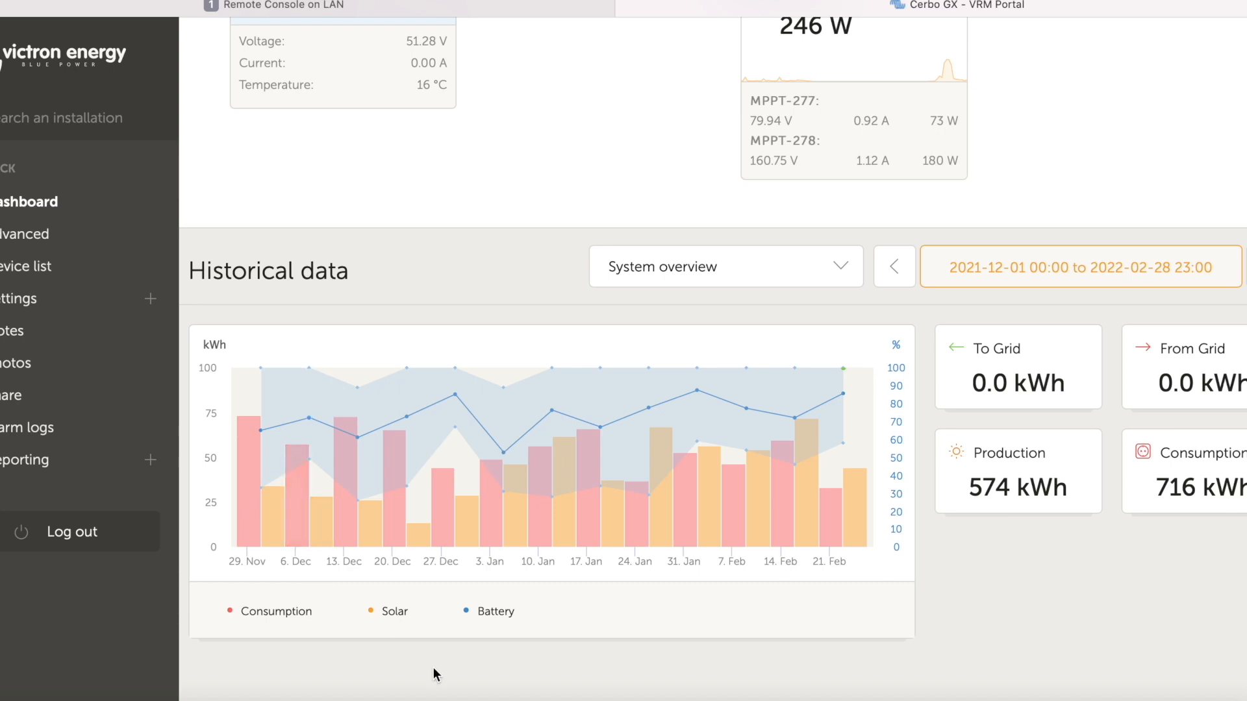
mouse_move(310, 663)
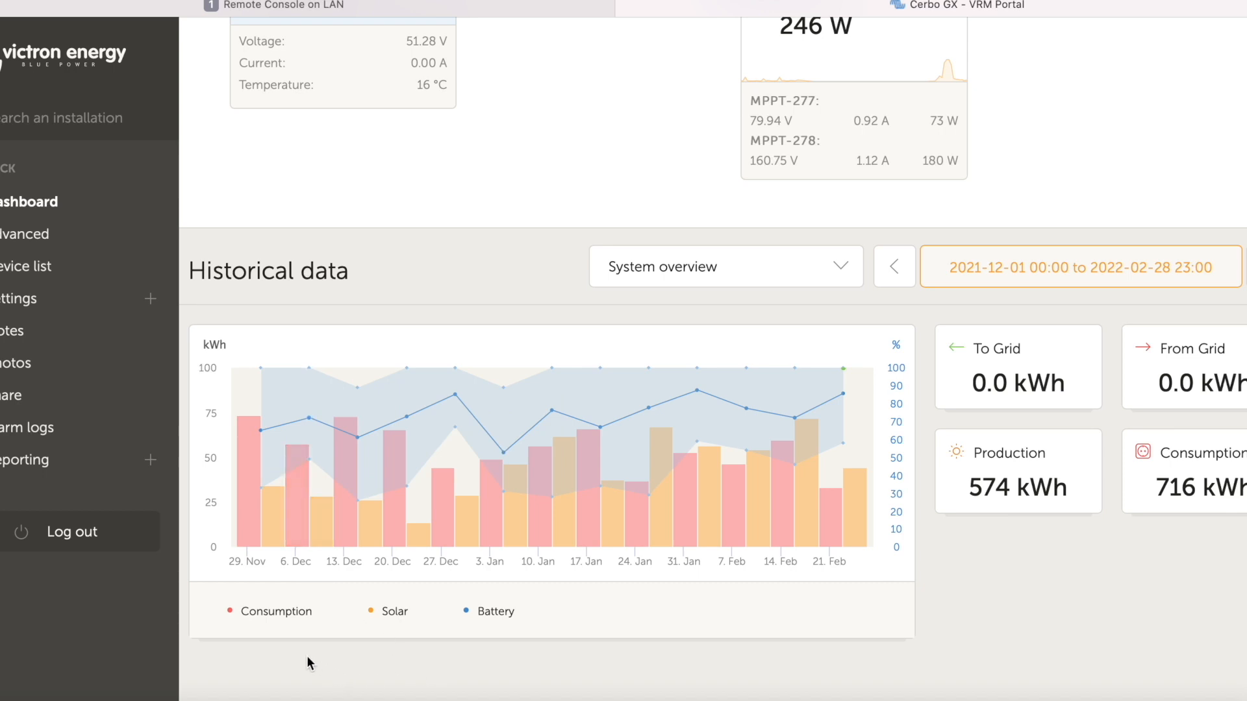
mouse_move(413, 538)
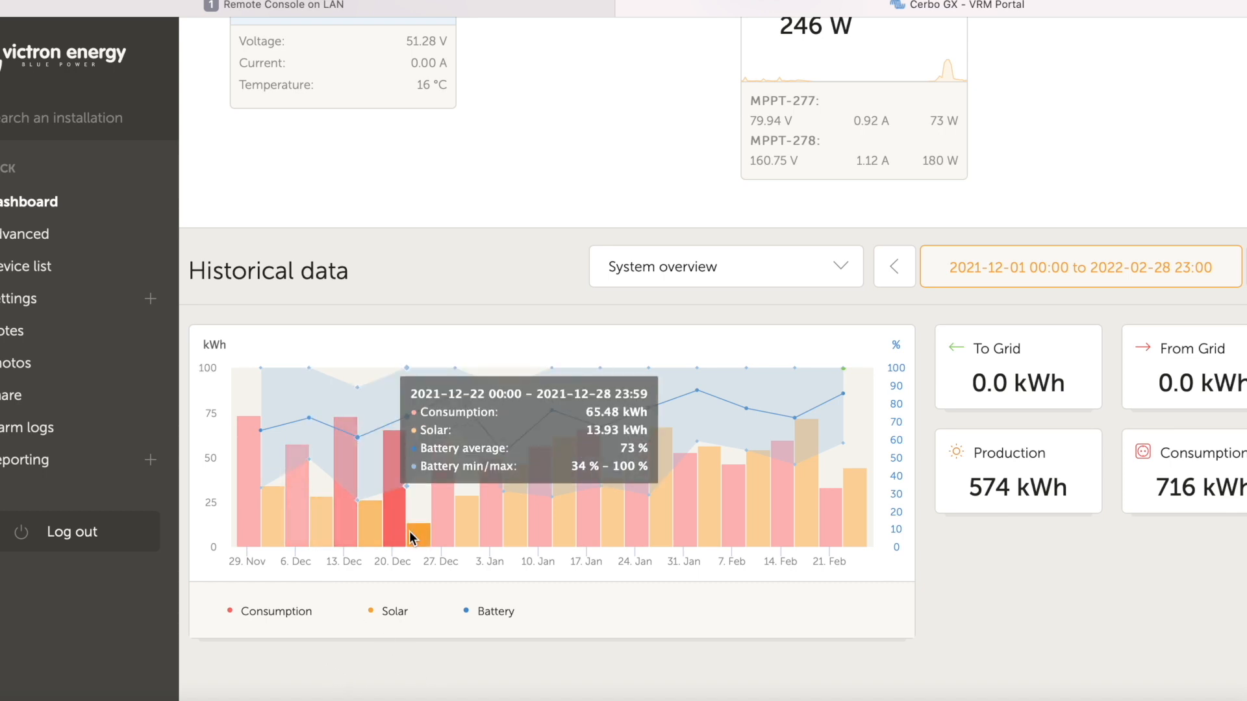
mouse_move(629, 640)
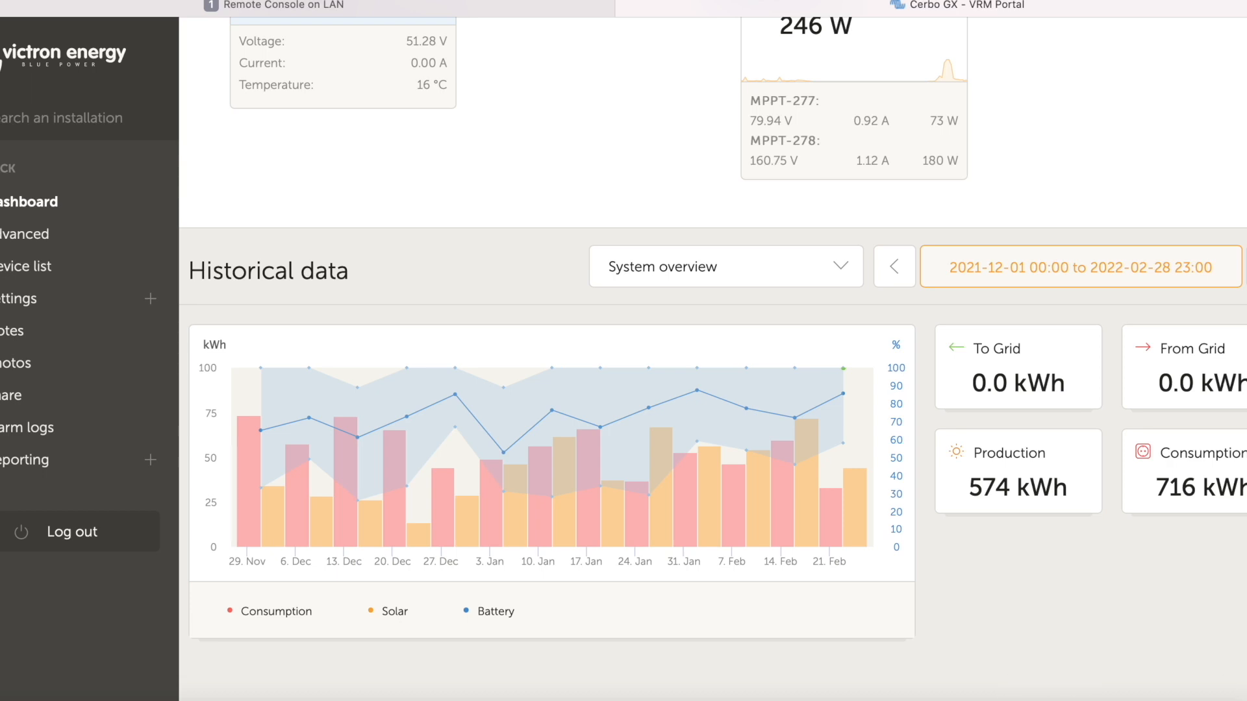
Switch Historical data to the Consumption view showing genset 113, battery 440, solar 165 kWh.
left_click(725, 267)
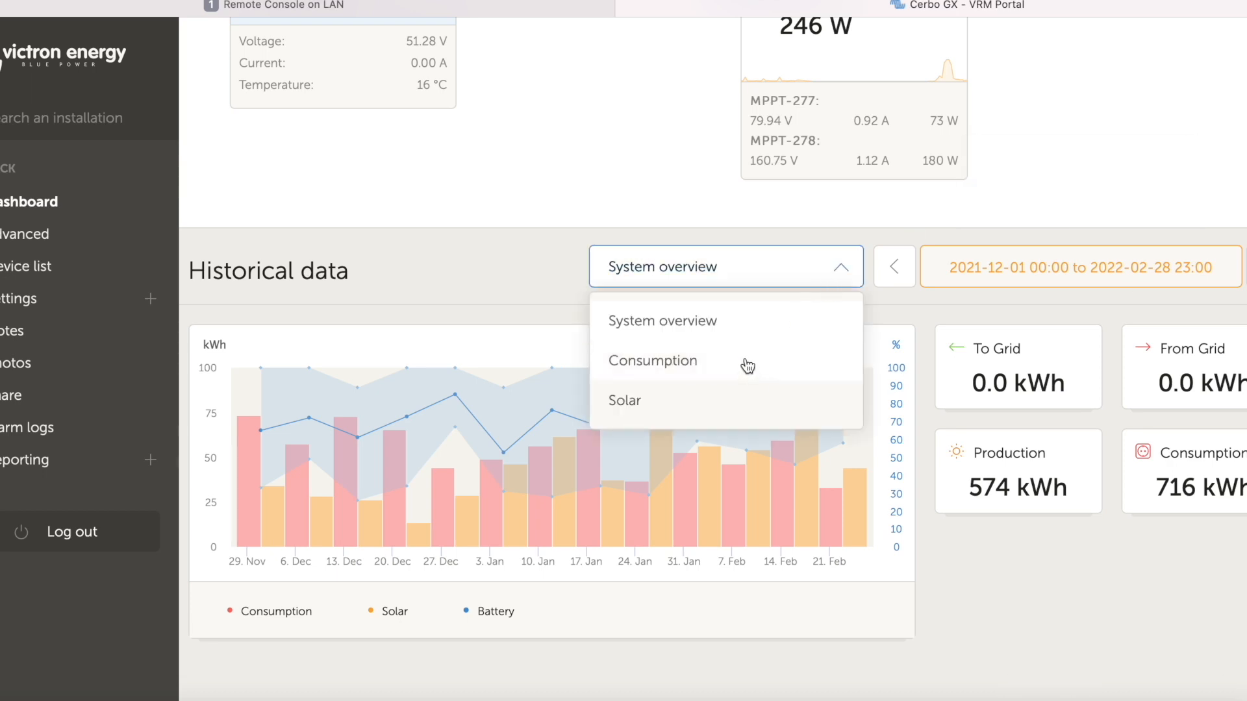
left_click(653, 361)
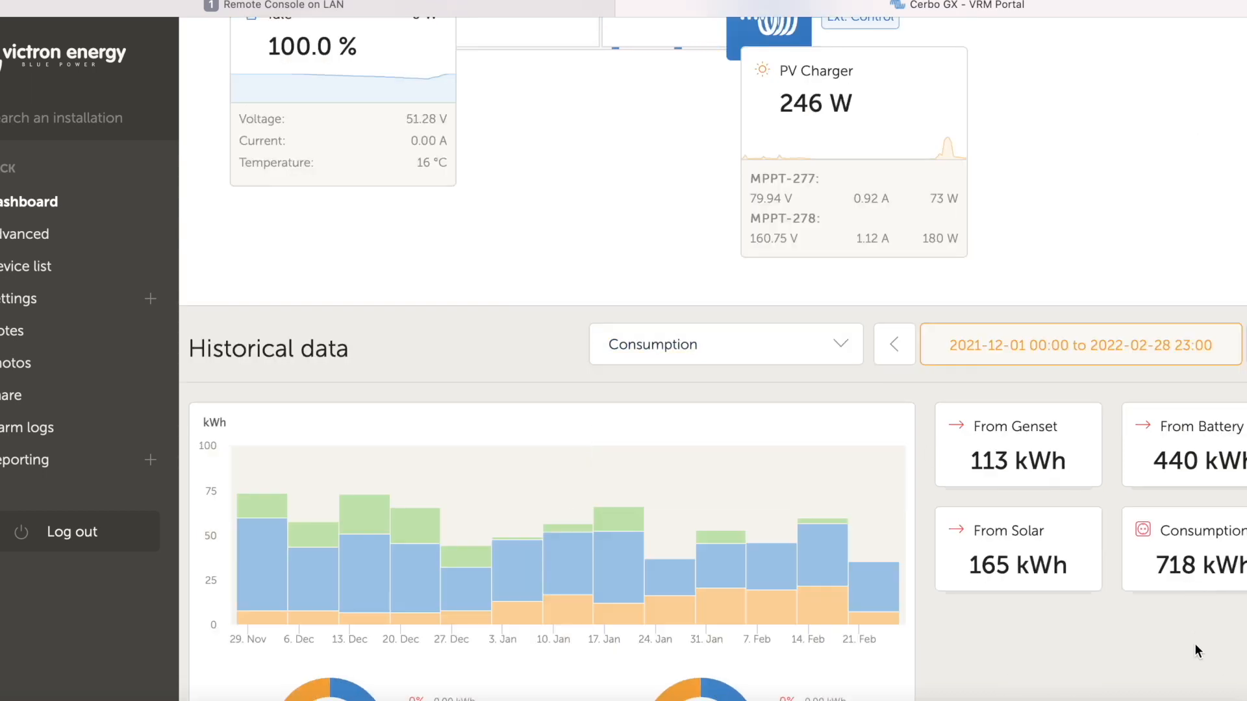
scroll("down", 3)
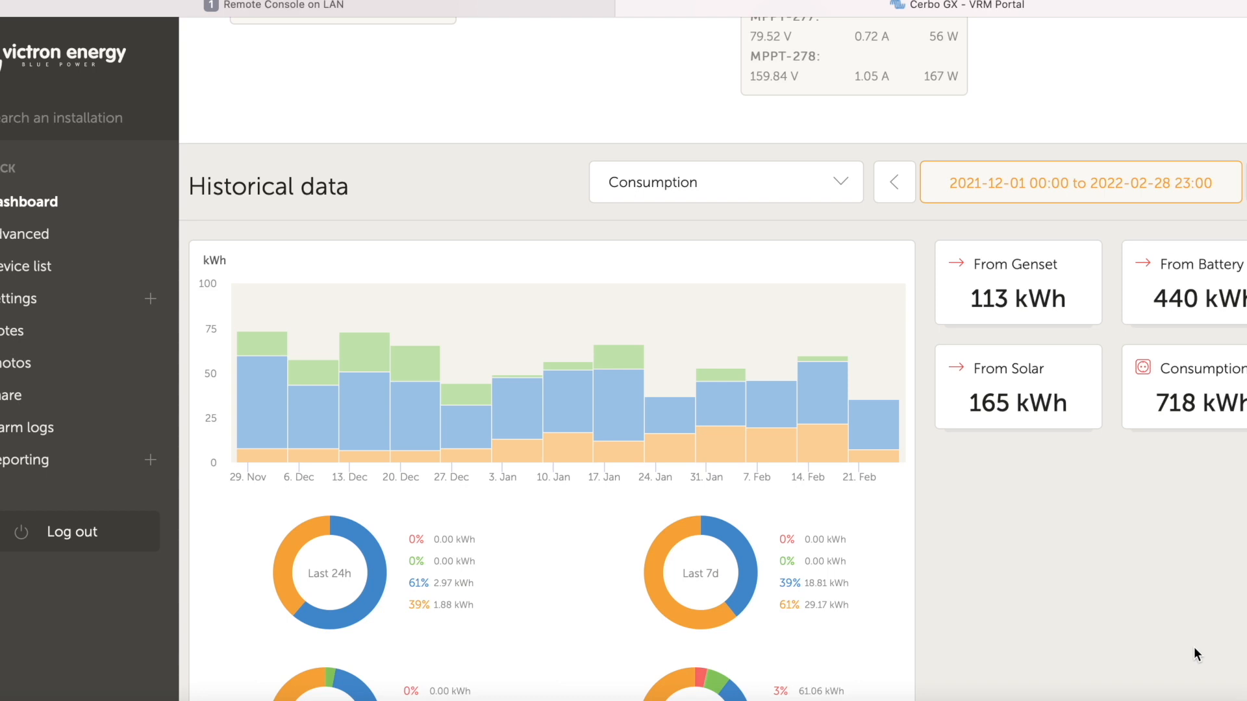
mouse_move(184, 640)
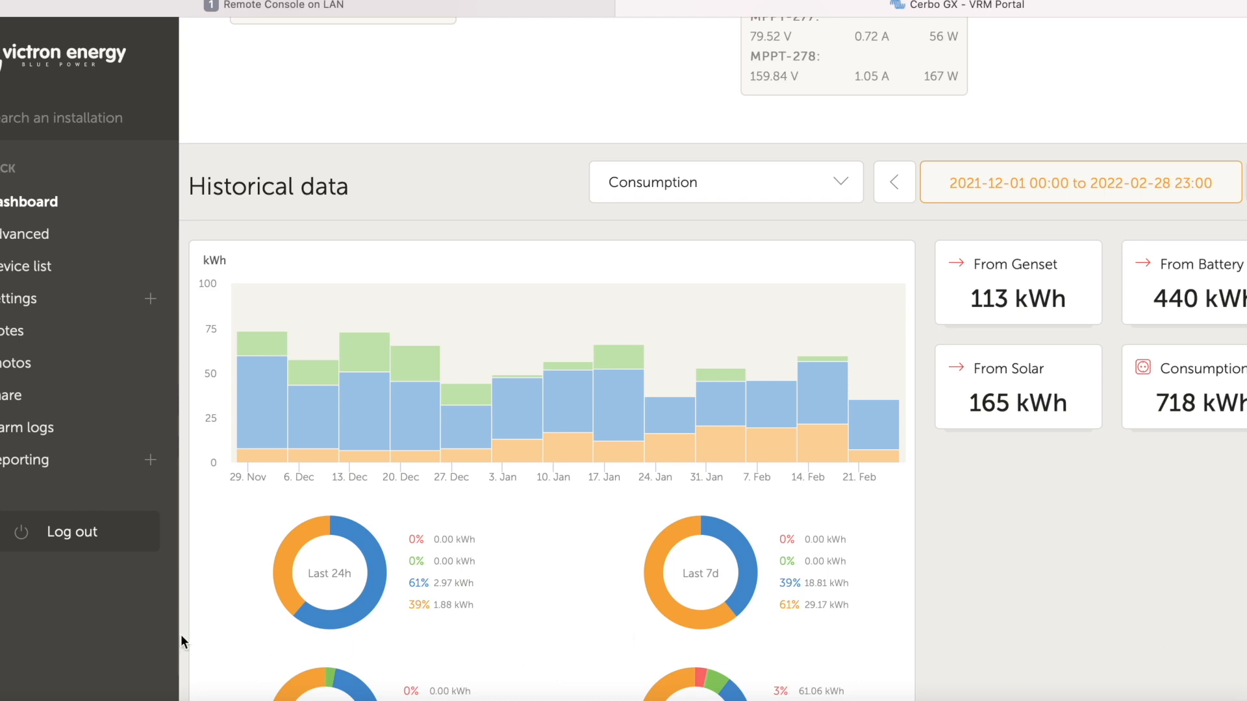
mouse_move(221, 585)
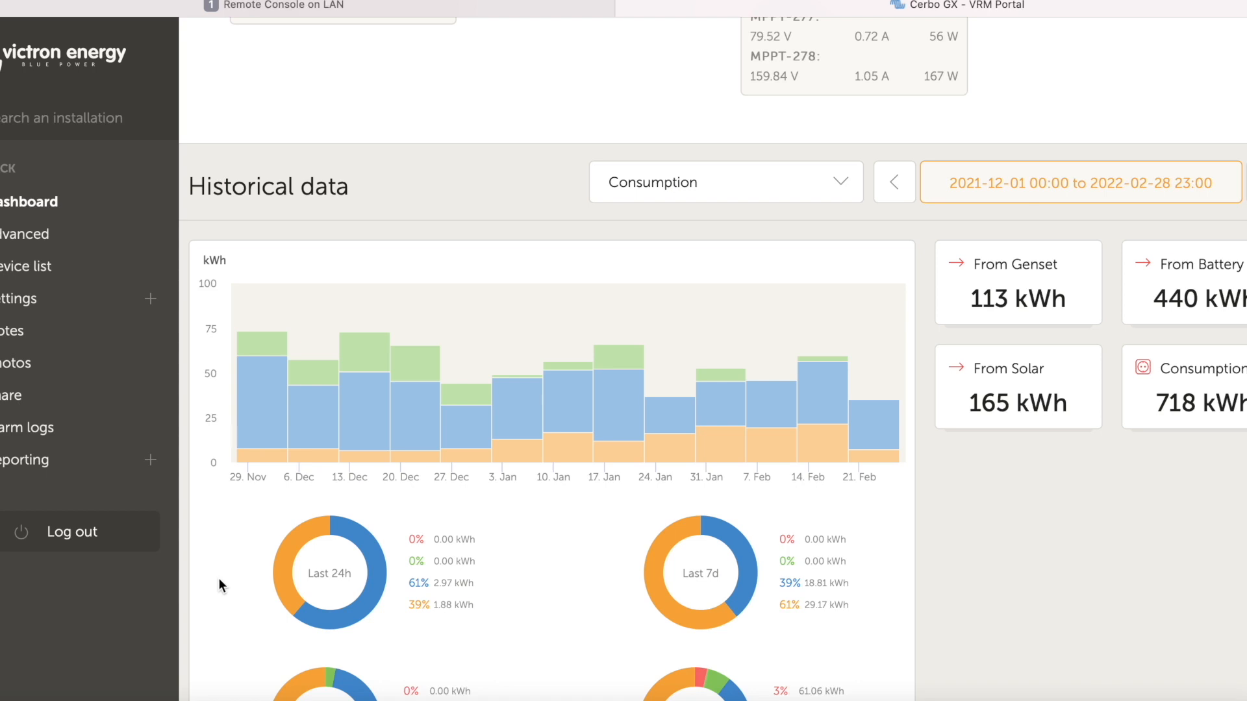
mouse_move(223, 520)
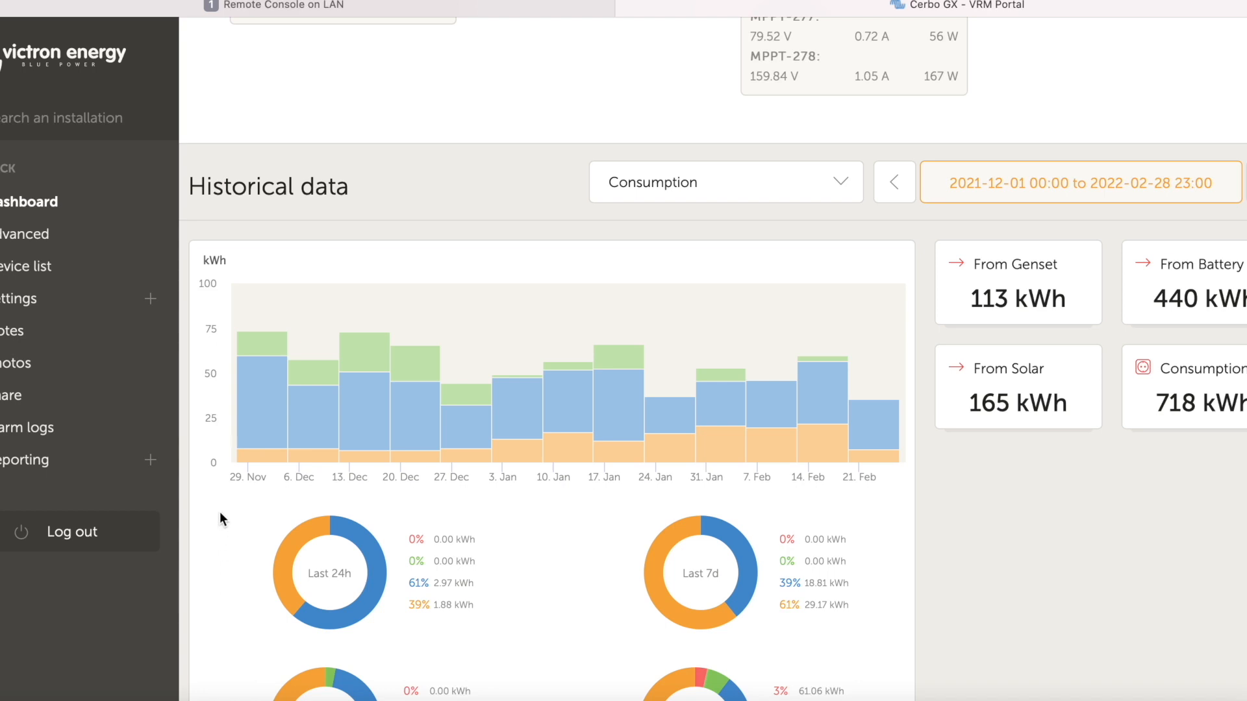
mouse_move(423, 507)
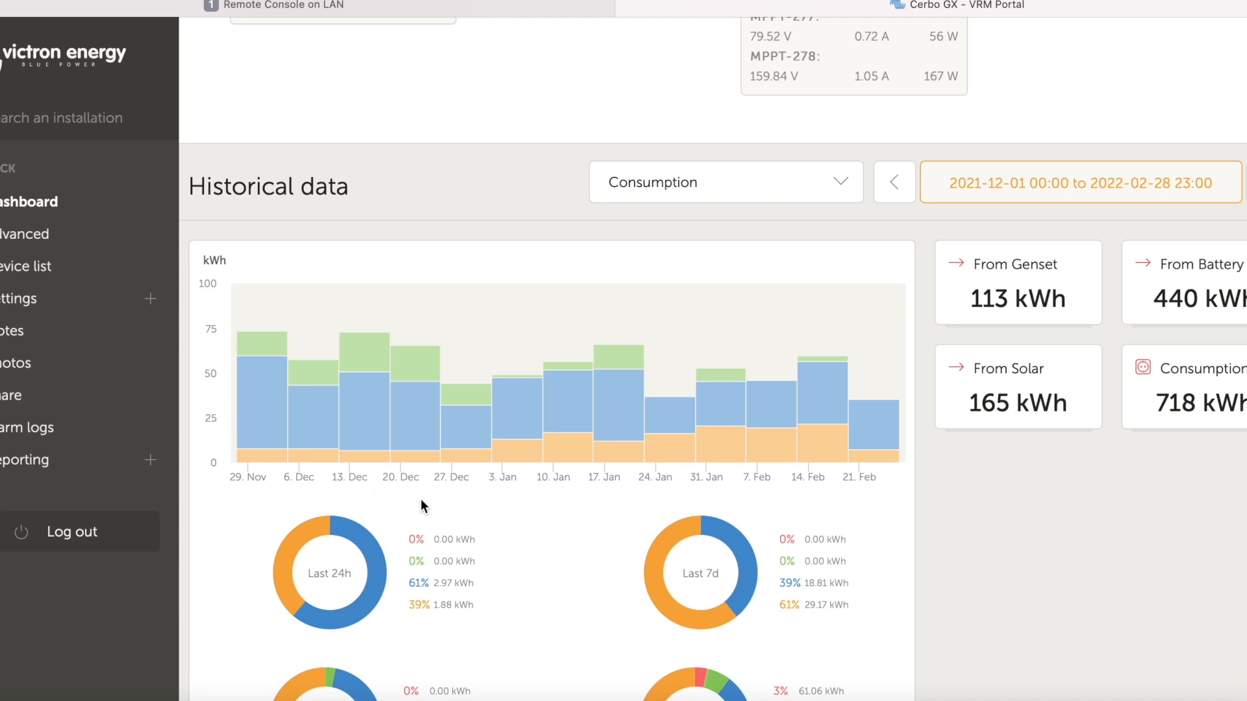
mouse_move(456, 503)
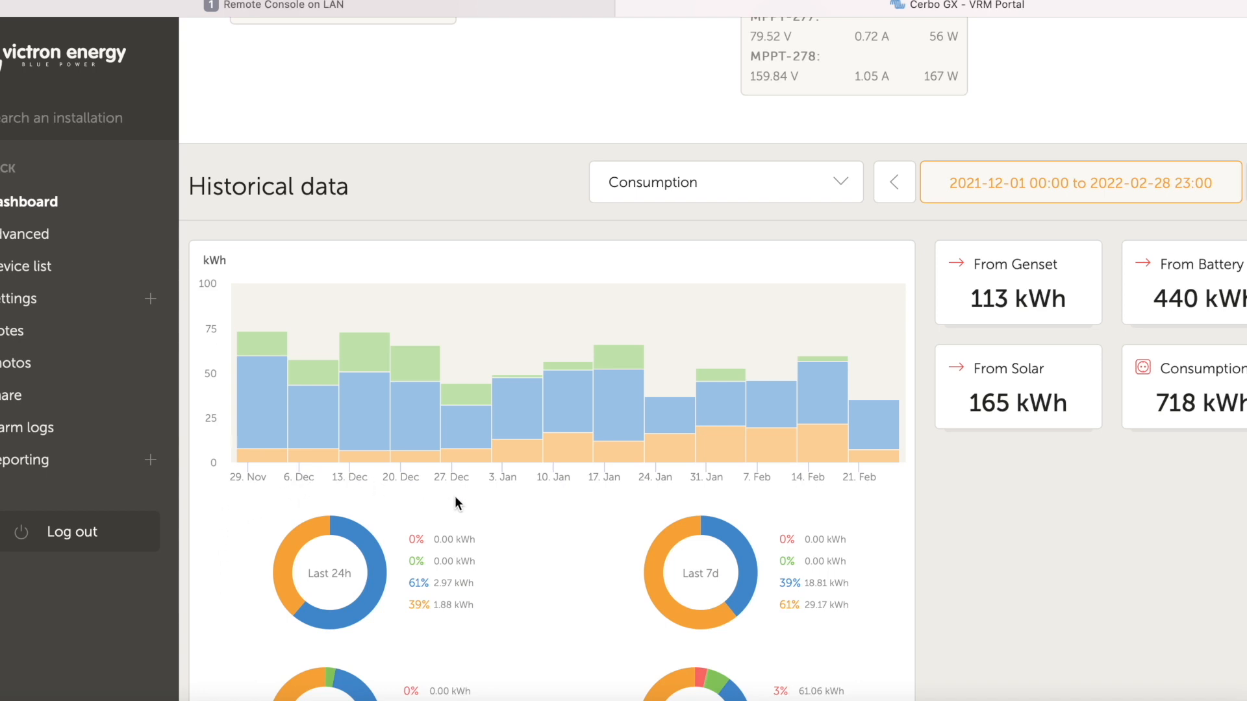
mouse_move(669, 481)
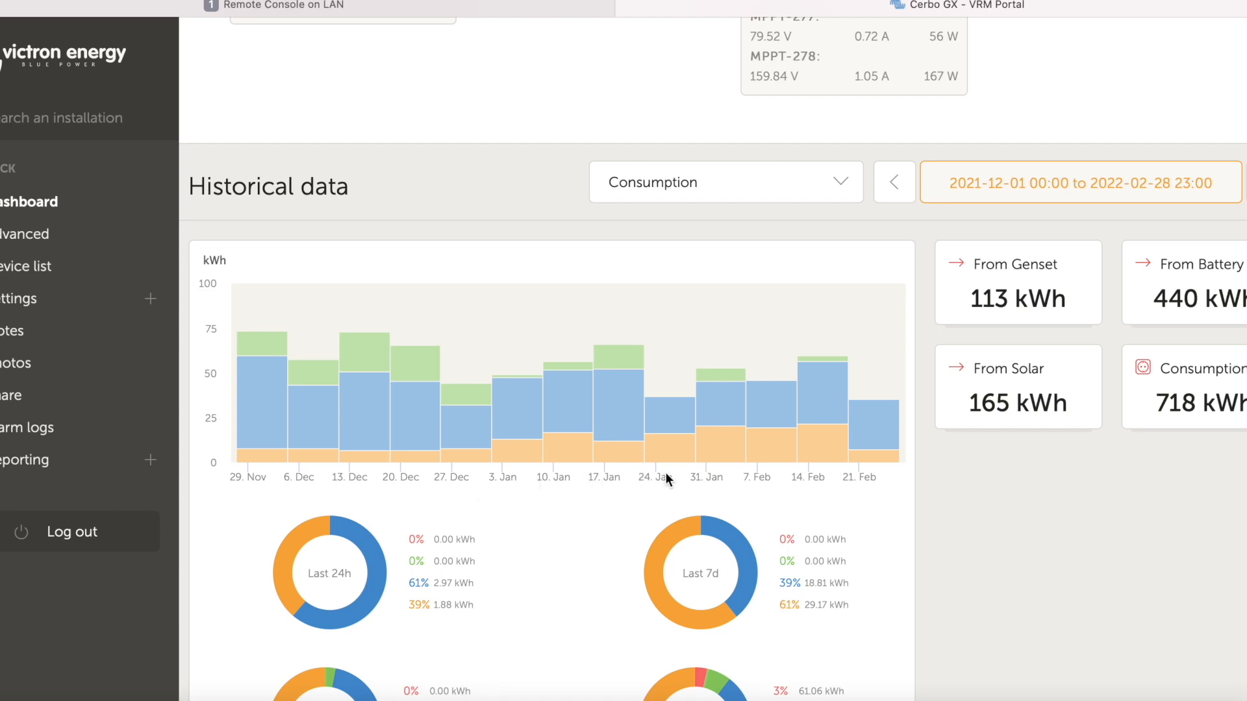
mouse_move(754, 495)
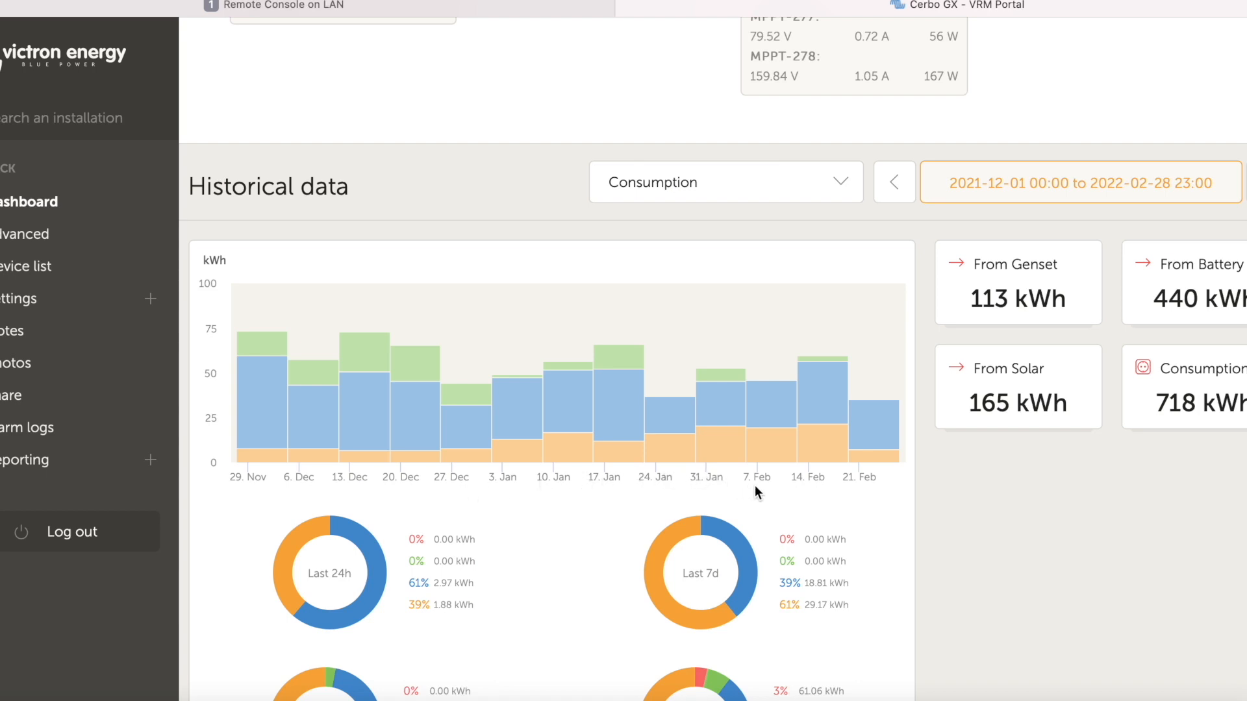
mouse_move(878, 512)
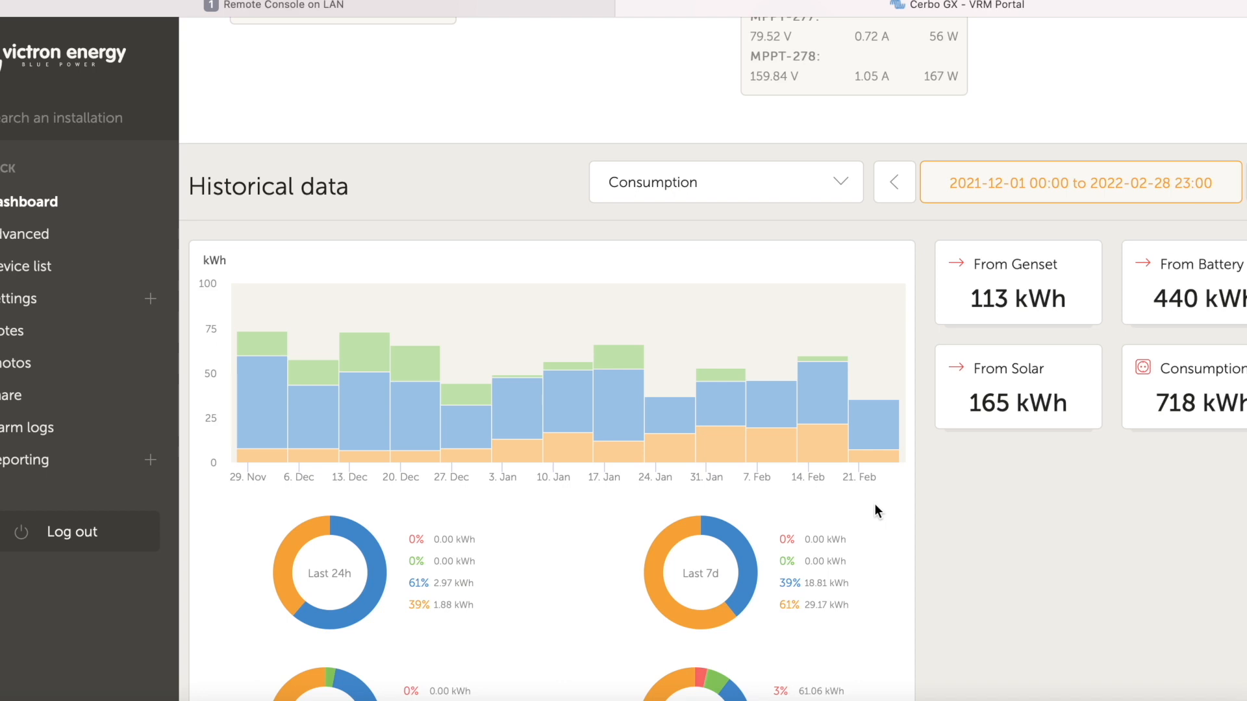
mouse_move(835, 507)
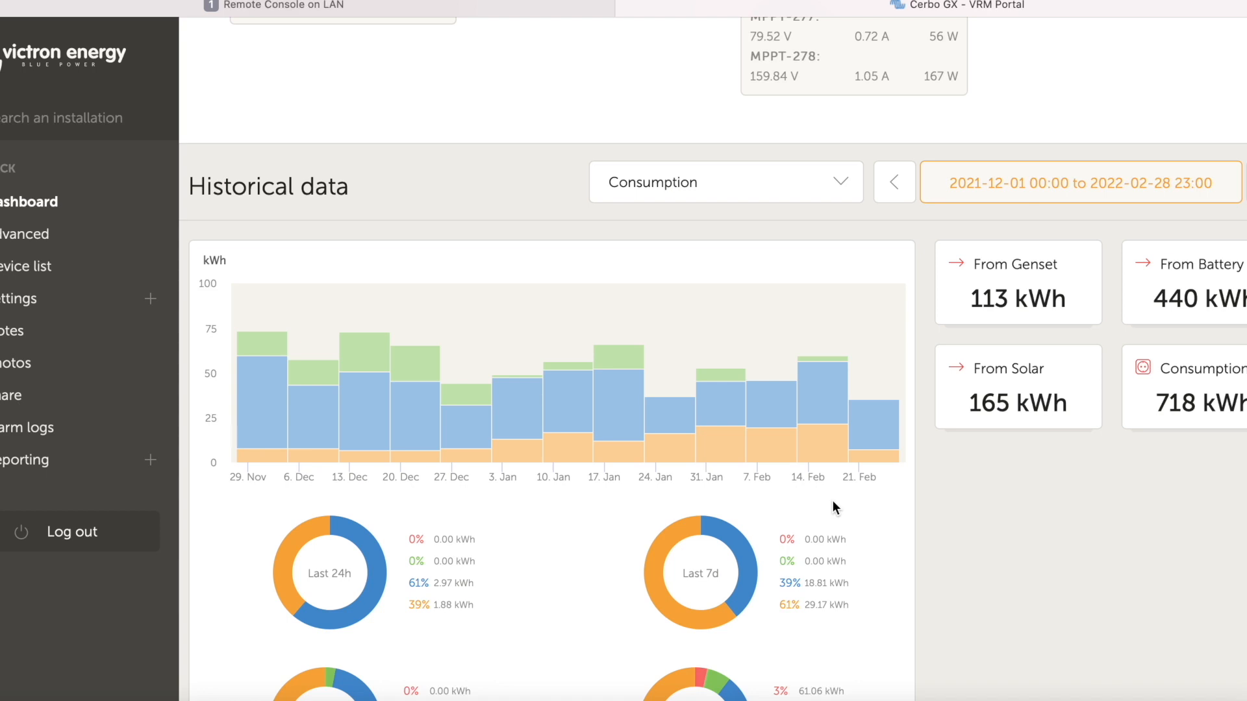
mouse_move(667, 488)
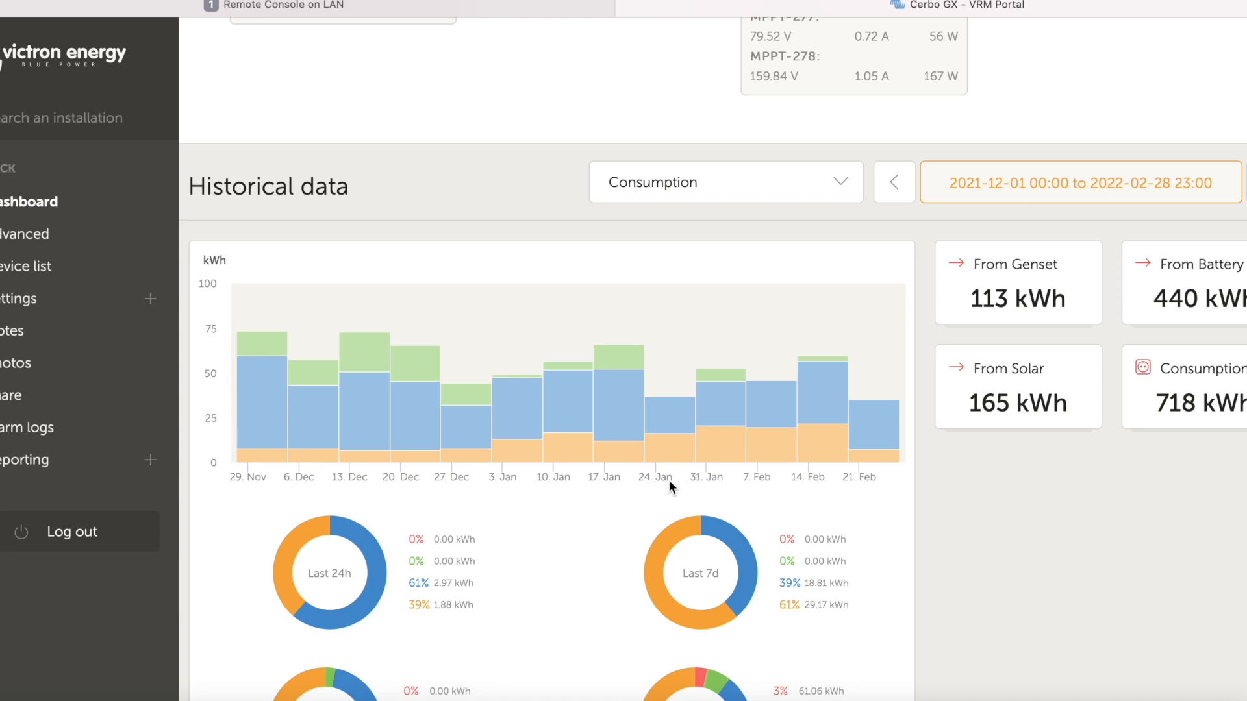
mouse_move(788, 498)
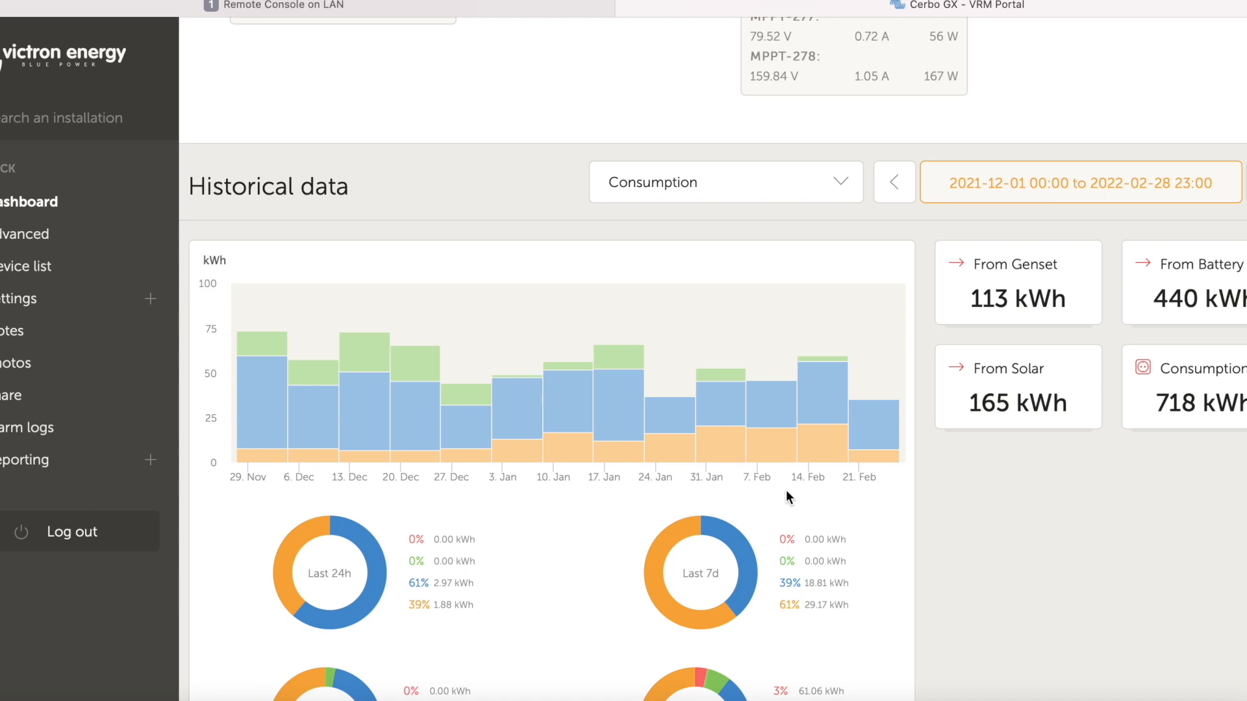